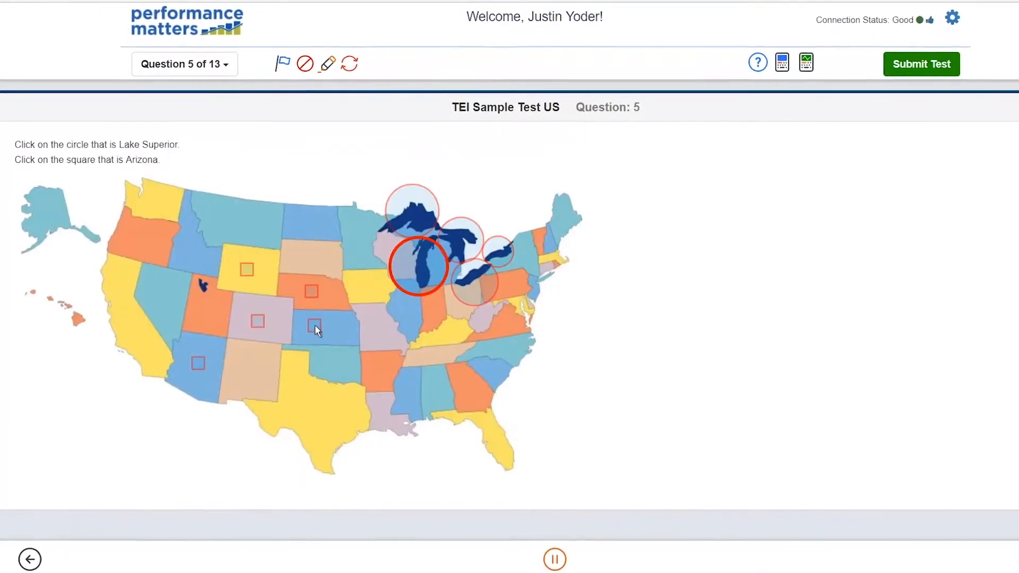
- Mark the lake circle as an answer on the question 5 map item
click(315, 325)
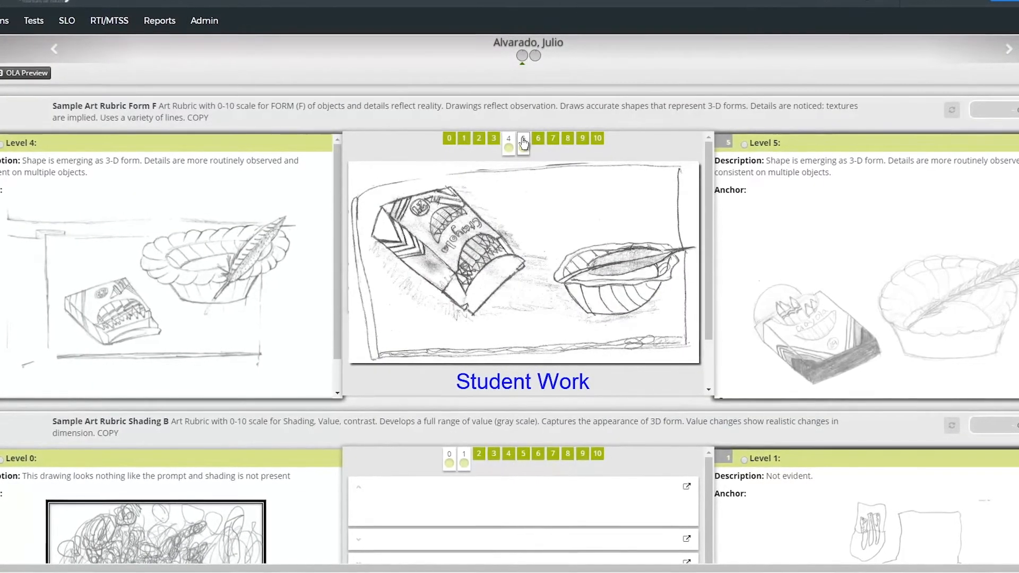
- Raise the student drawing's Form rubric score through levels 5, 6 and 7
click(523, 138)
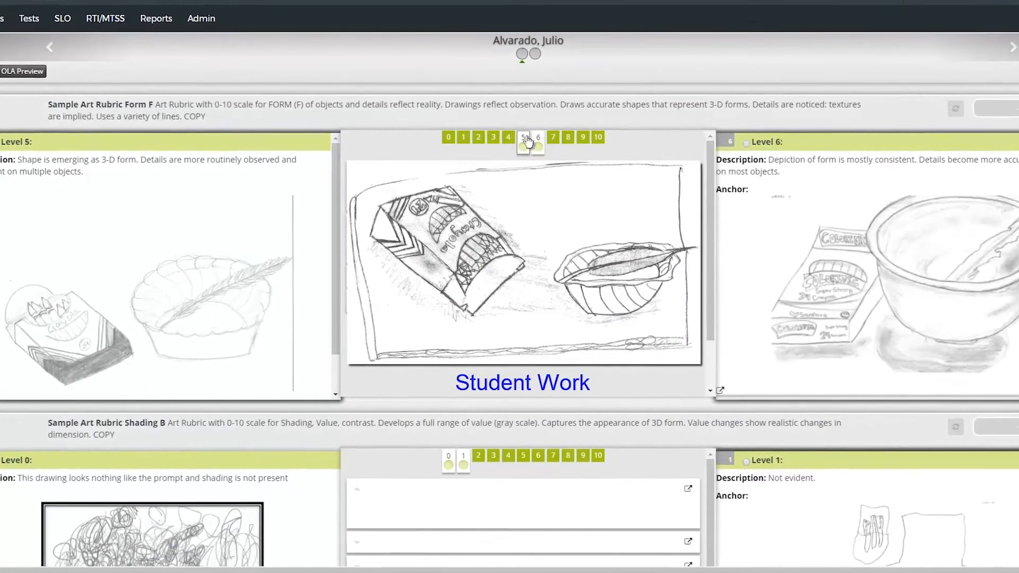
click(538, 136)
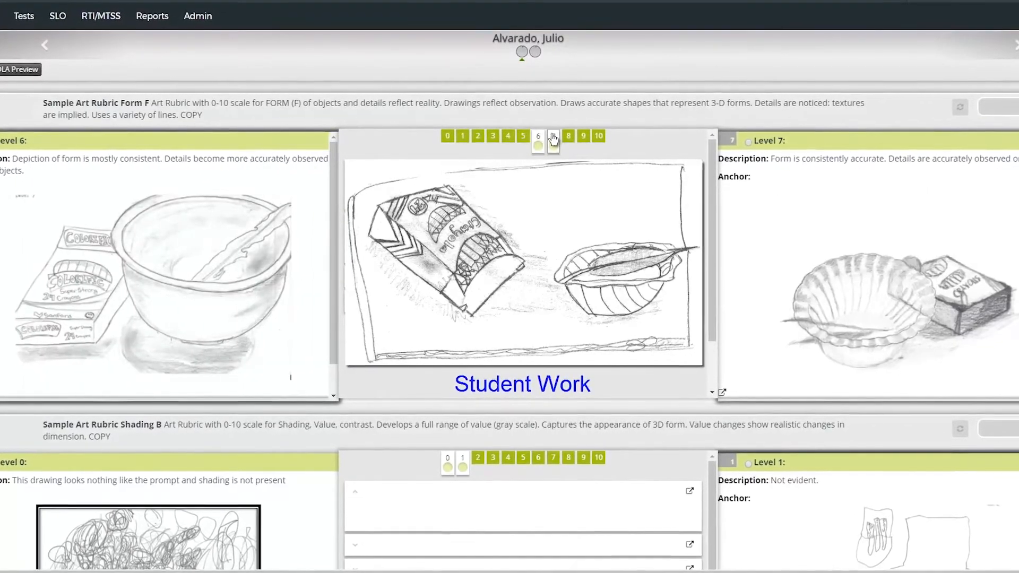
click(553, 135)
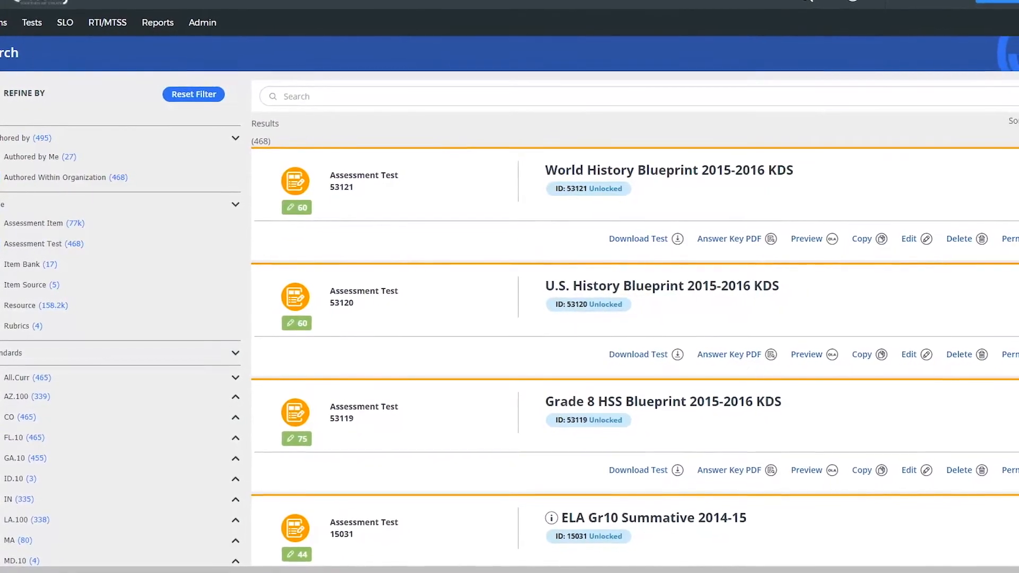
- Scroll the list of 468 assessment tests in the item bank results
scroll(down, 3)
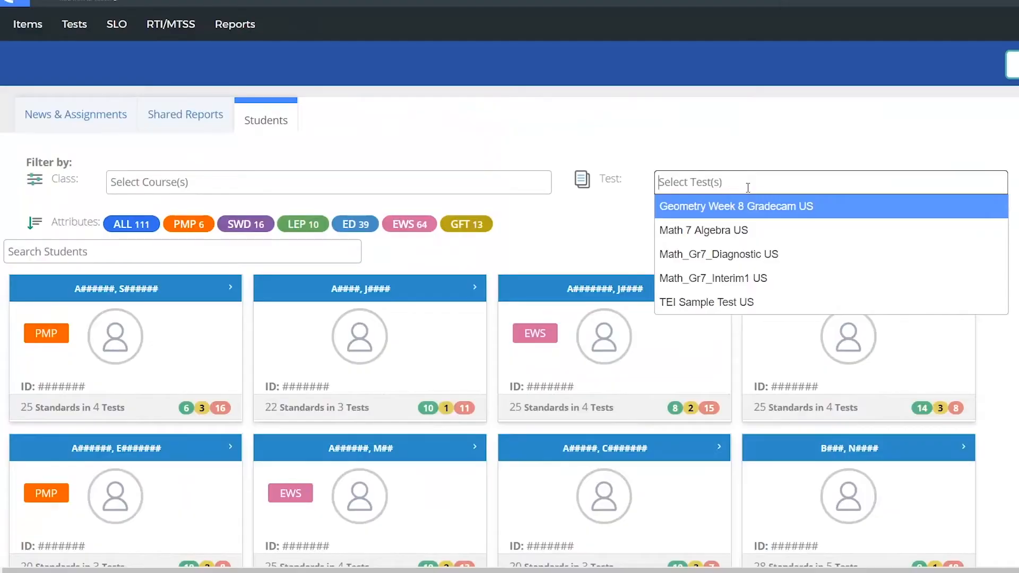
- Open the Test filter on the Students tab to show the five available tests
click(702, 230)
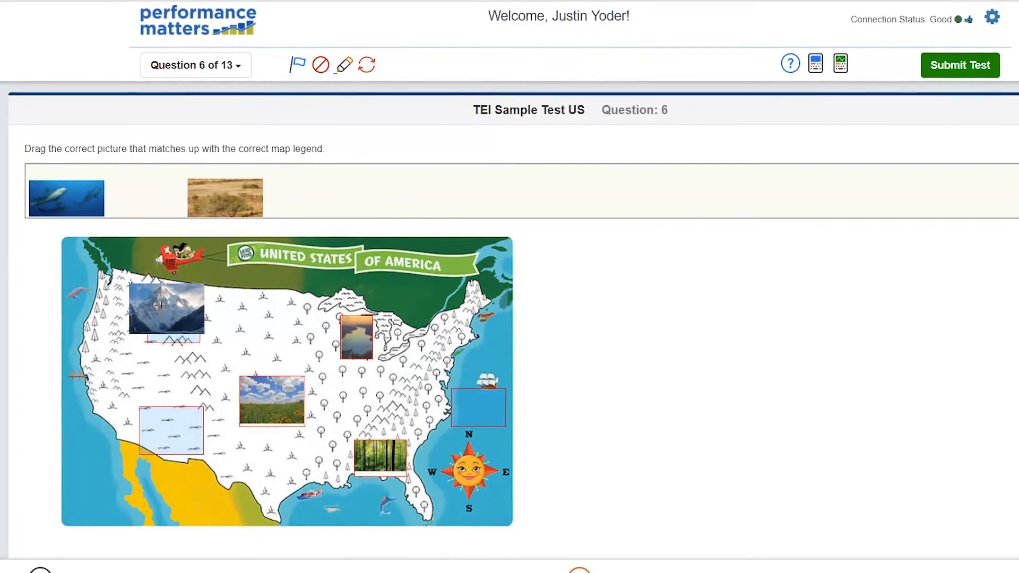
- Drag a picture onto its matching legend spot on the question 6 map
drag(224, 197, 147, 187)
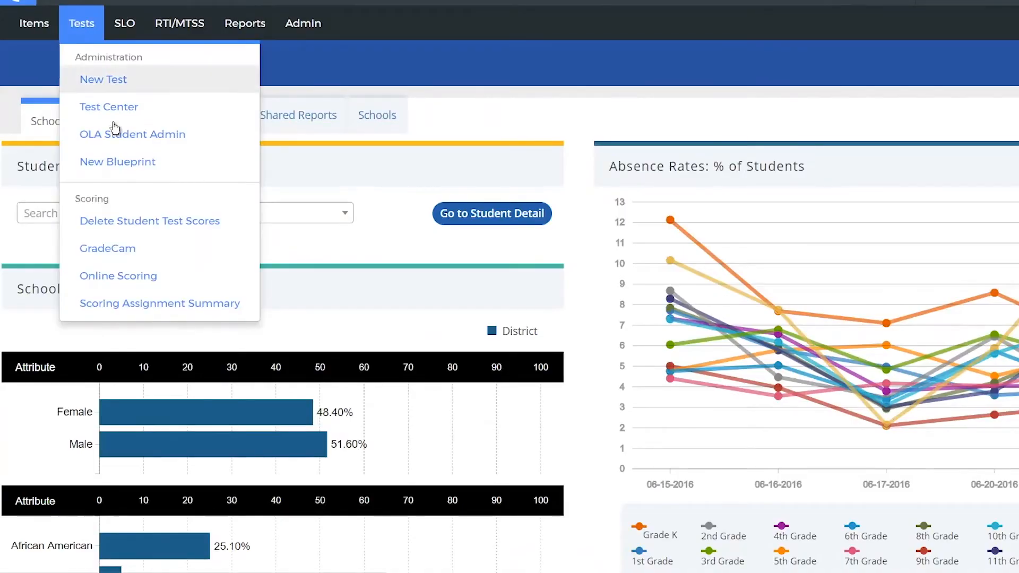
- Launch GradeCam scanning from the Tests menu's Scoring options
click(107, 248)
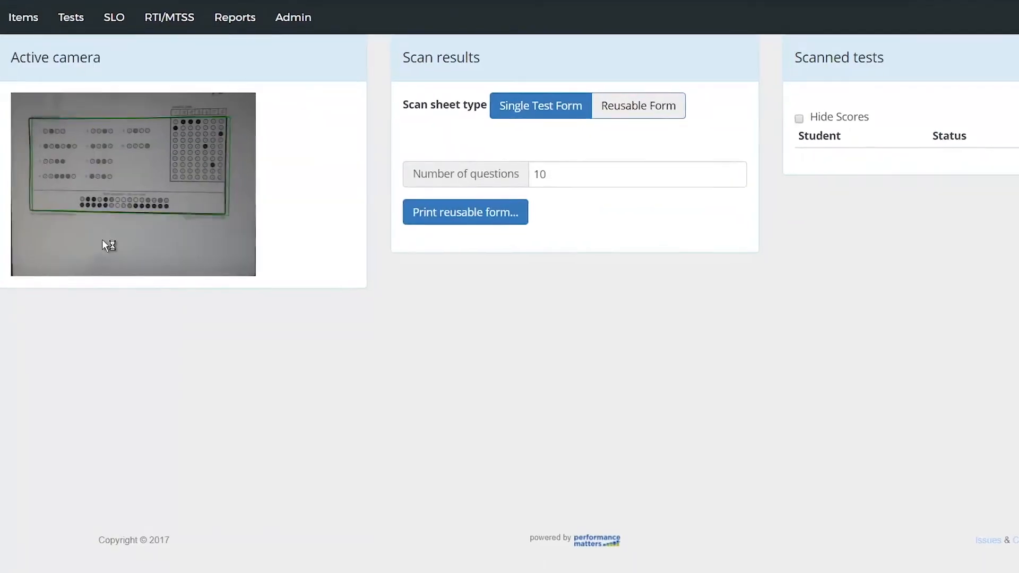